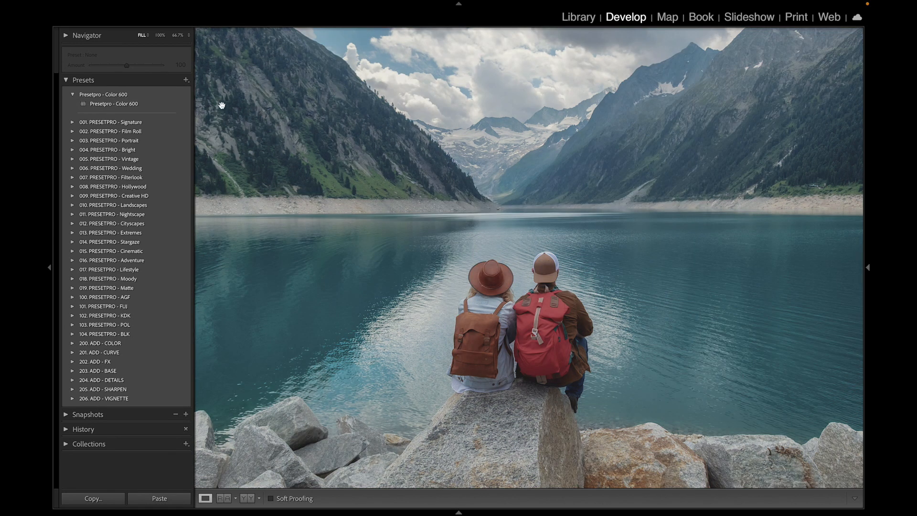
Step: Expand the 103. PRESETPRO - POL folder to show its Cinematic and Color 600 presets
left_click(114, 103)
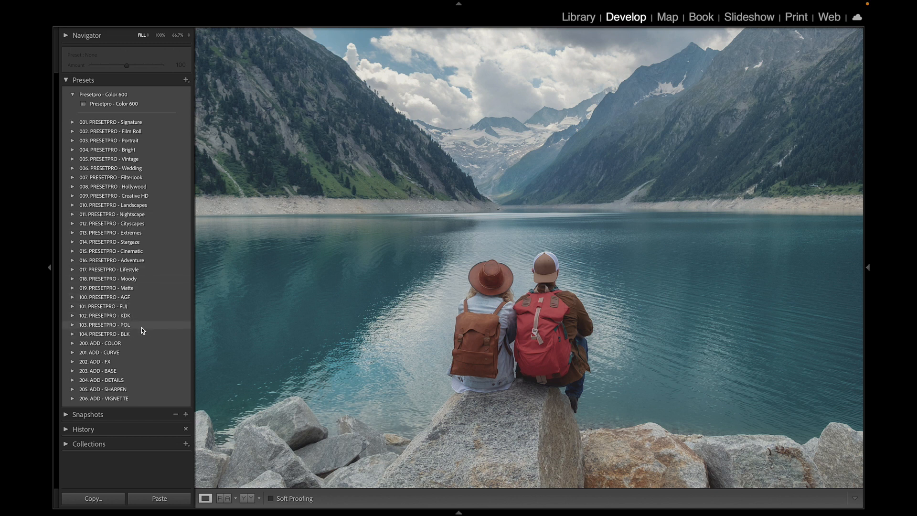
left_click(73, 325)
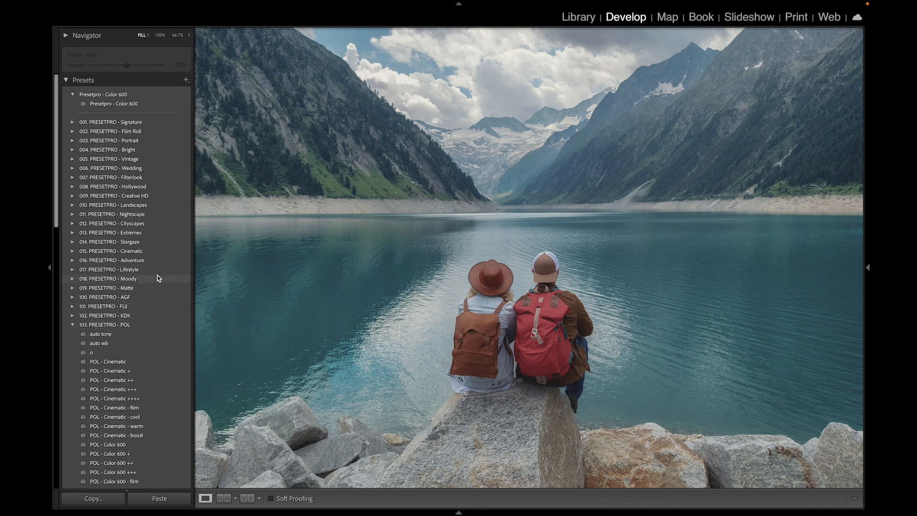
scroll("down", 3)
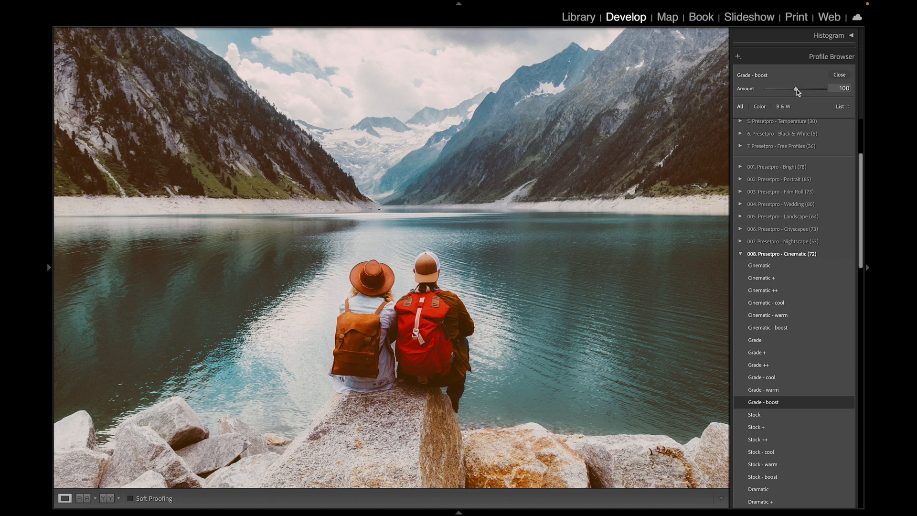
Step: Lower the Grade - boost profile Amount to 35 and close the Profile Browser
left_click_drag(796, 88, 777, 88)
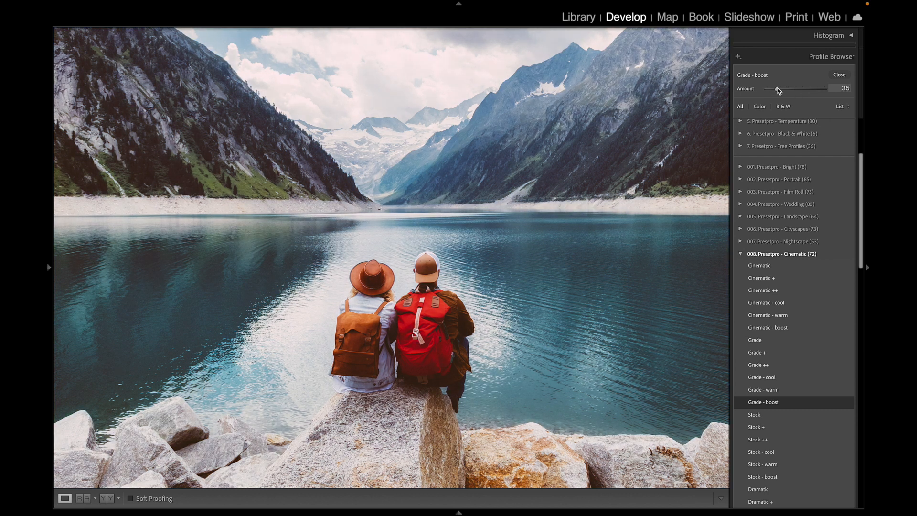
left_click(840, 74)
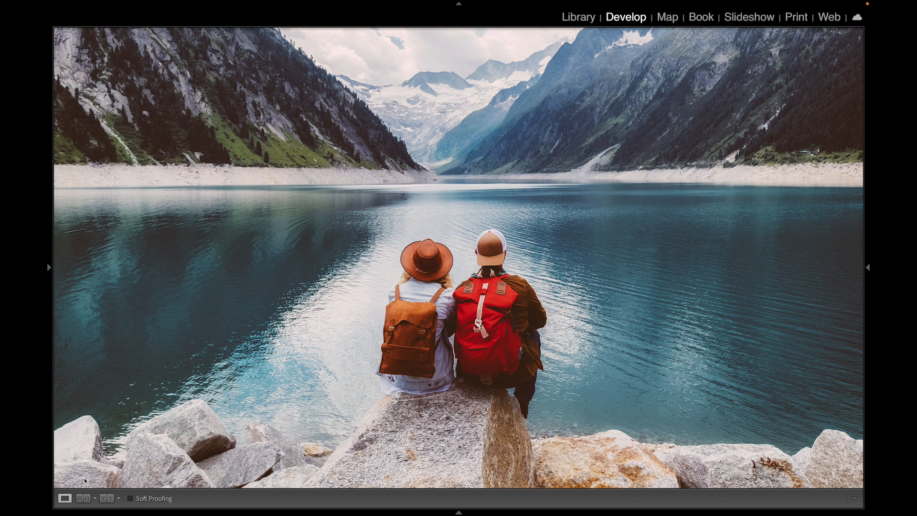
Step: Reopen the left Presets panel beside the graded lakeside photo
left_click(48, 268)
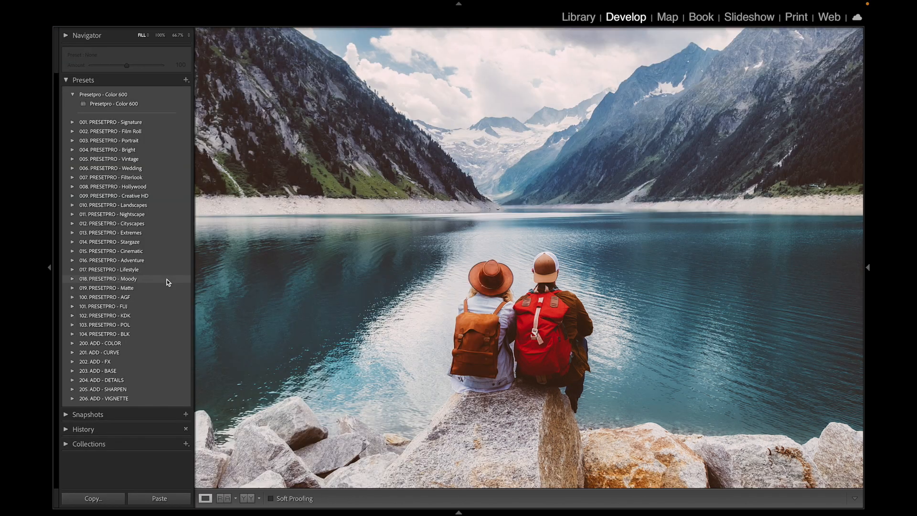